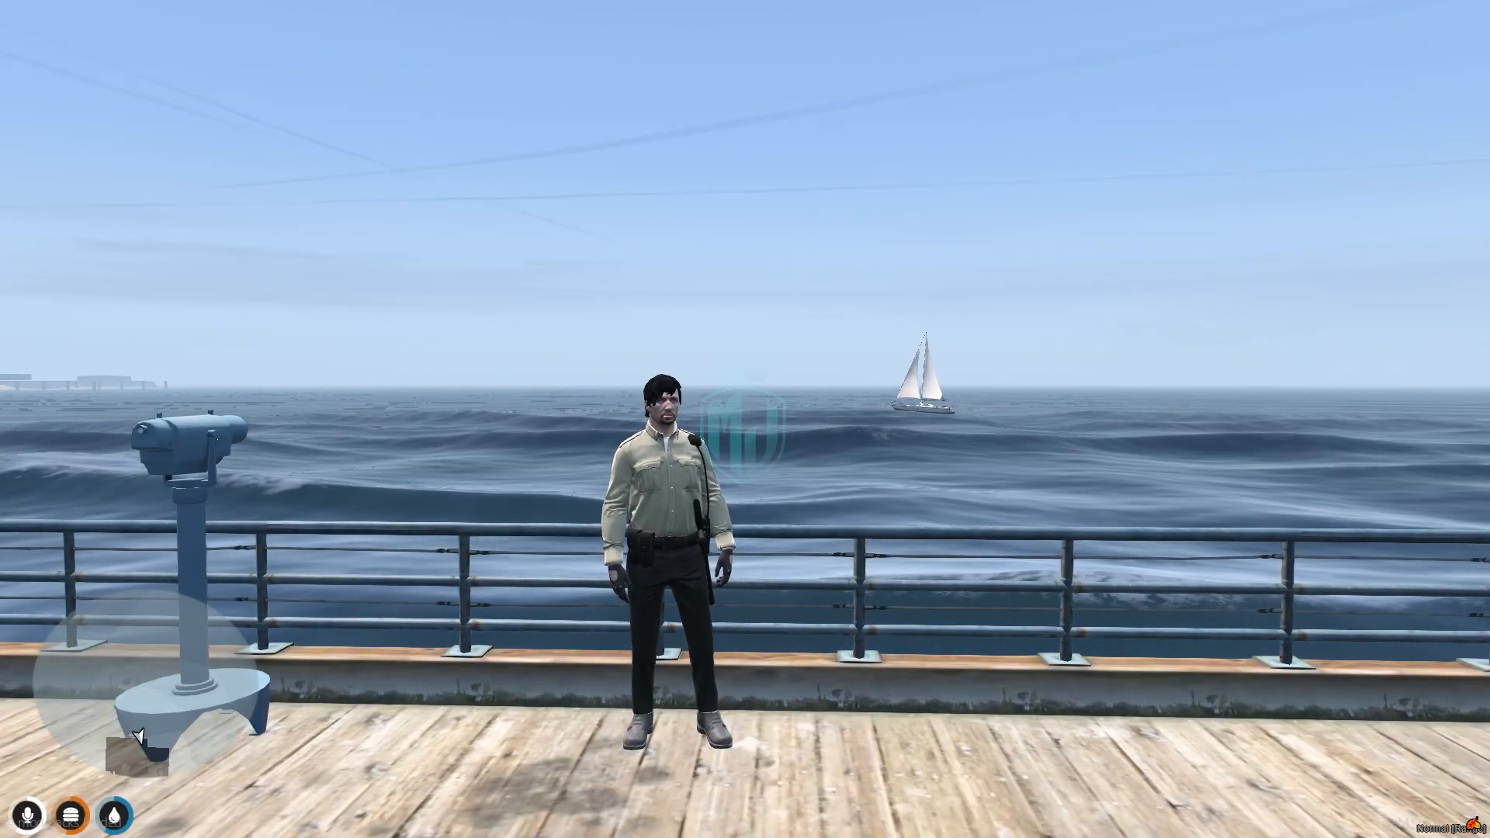
- Switch from the game to Brave and scroll the Pause Menu post to its 'Download Here Free' link
left_click(17, 821)
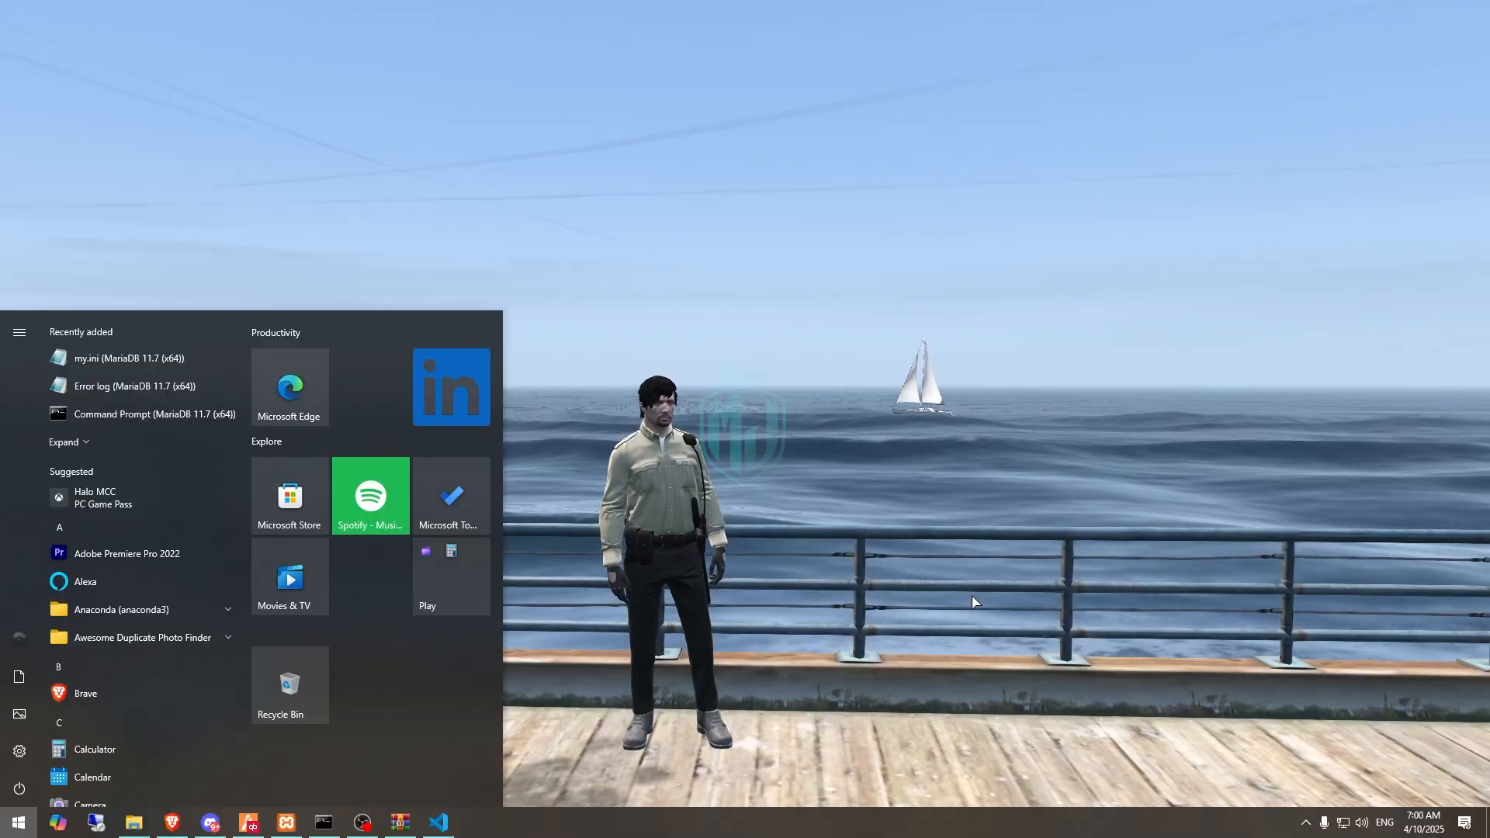
left_click(170, 822)
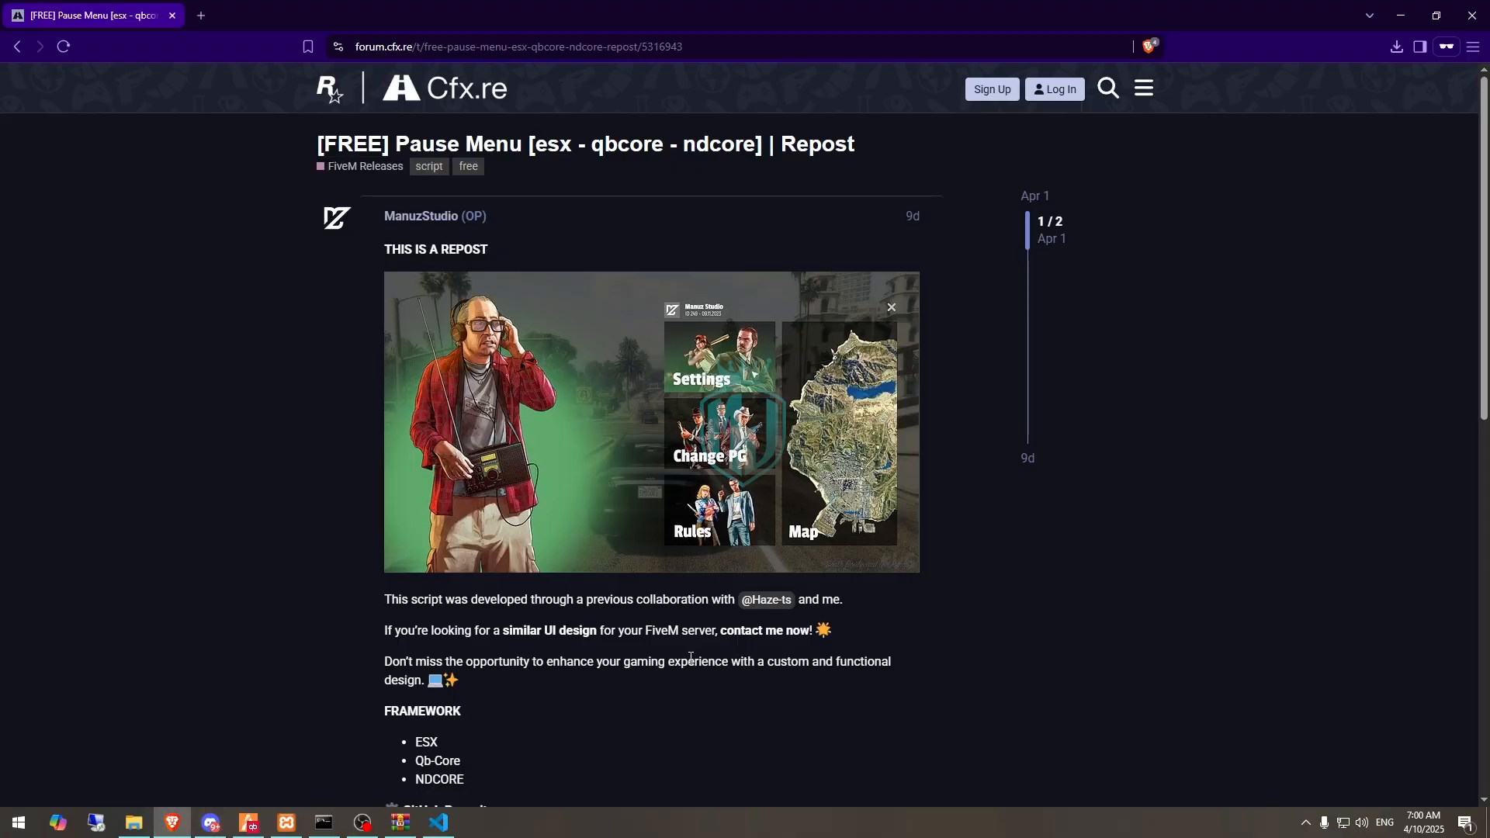
scroll("down", 3)
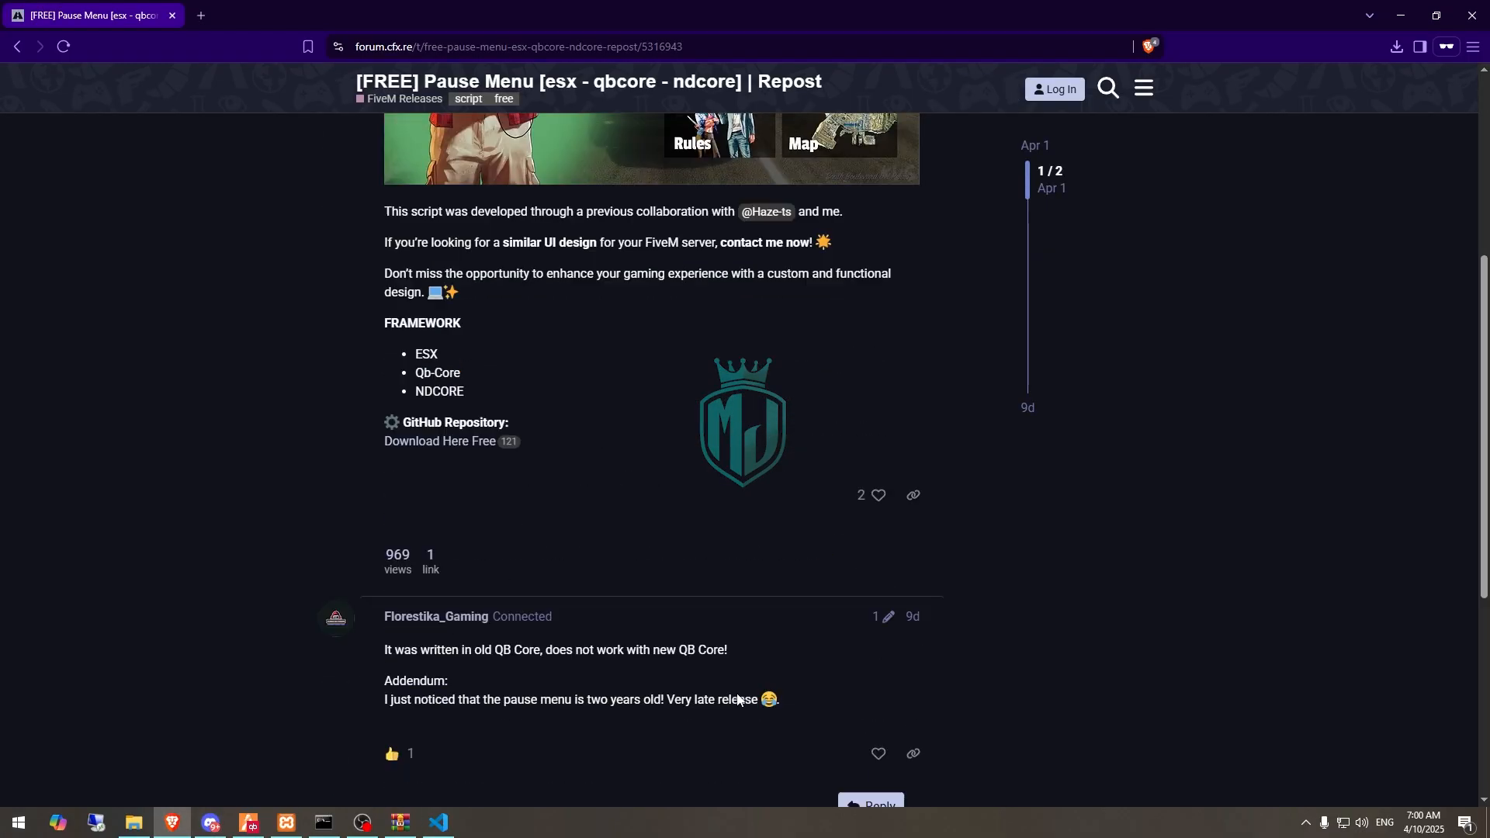
- Follow the link to the hxz_pausemenu repo, download it as a ZIP and open the finished archive
right_click(437, 365)
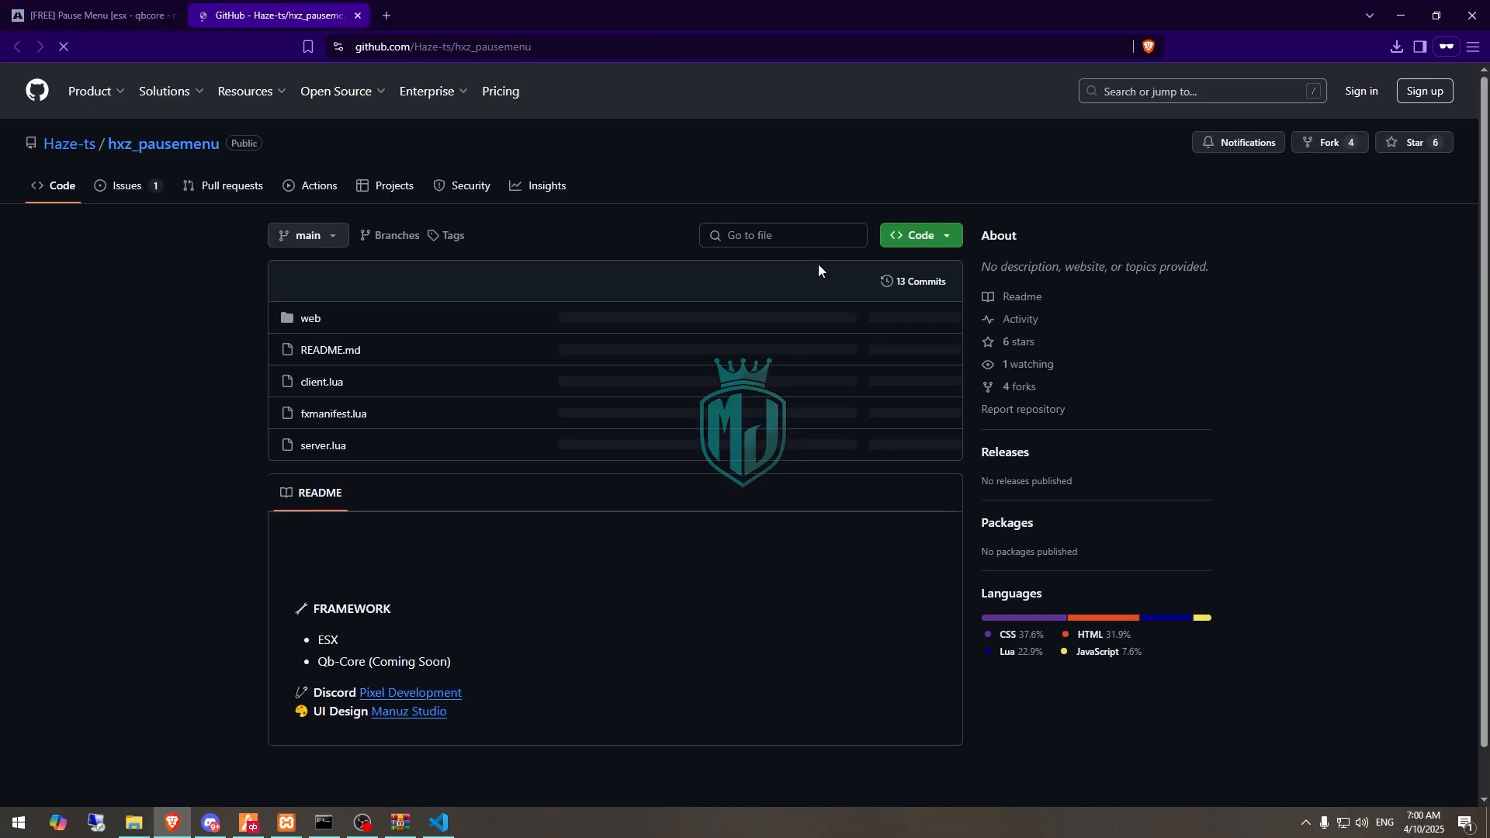
left_click(918, 234)
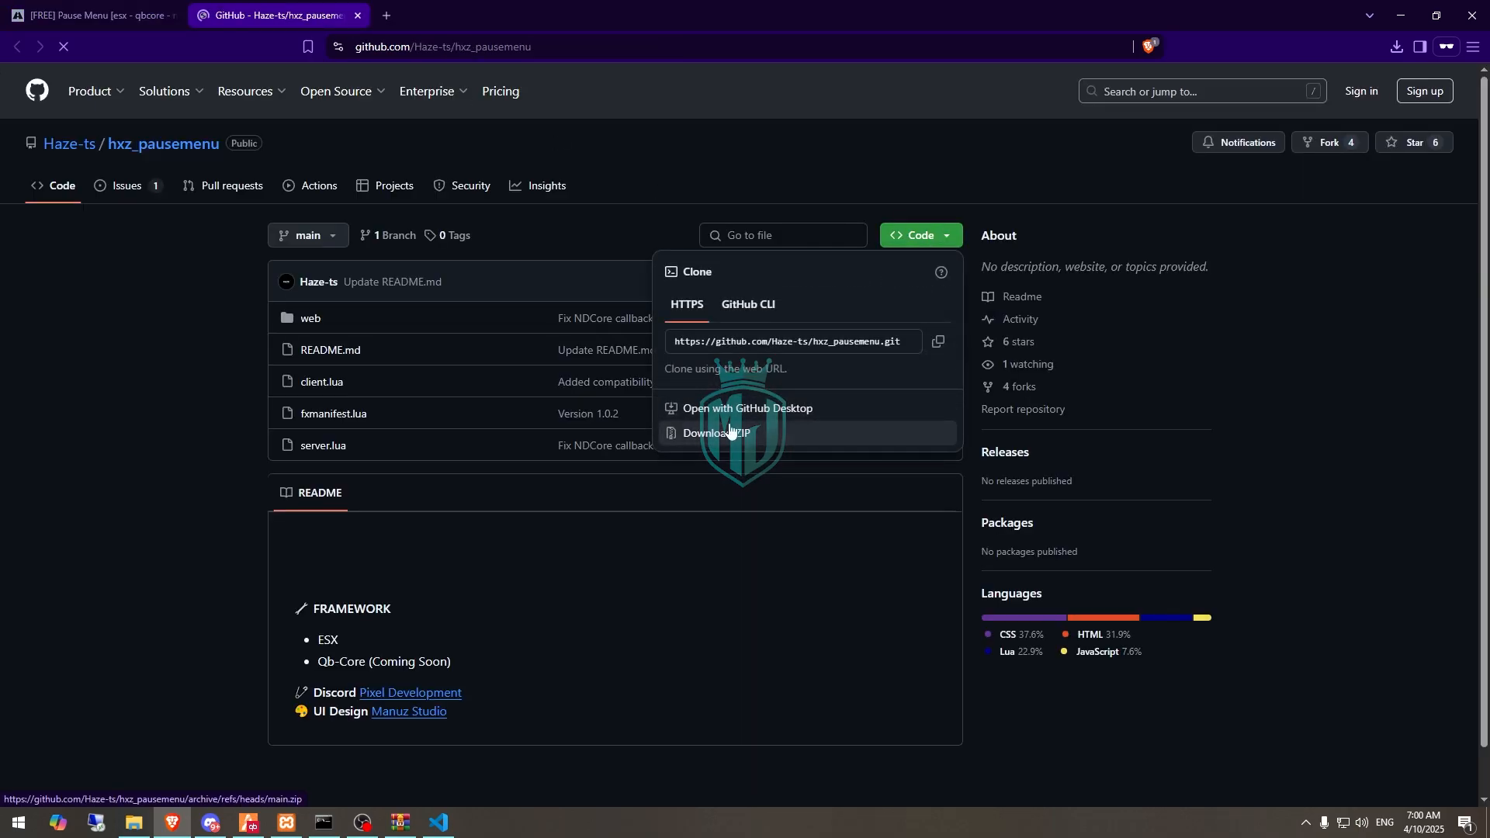
left_click(718, 433)
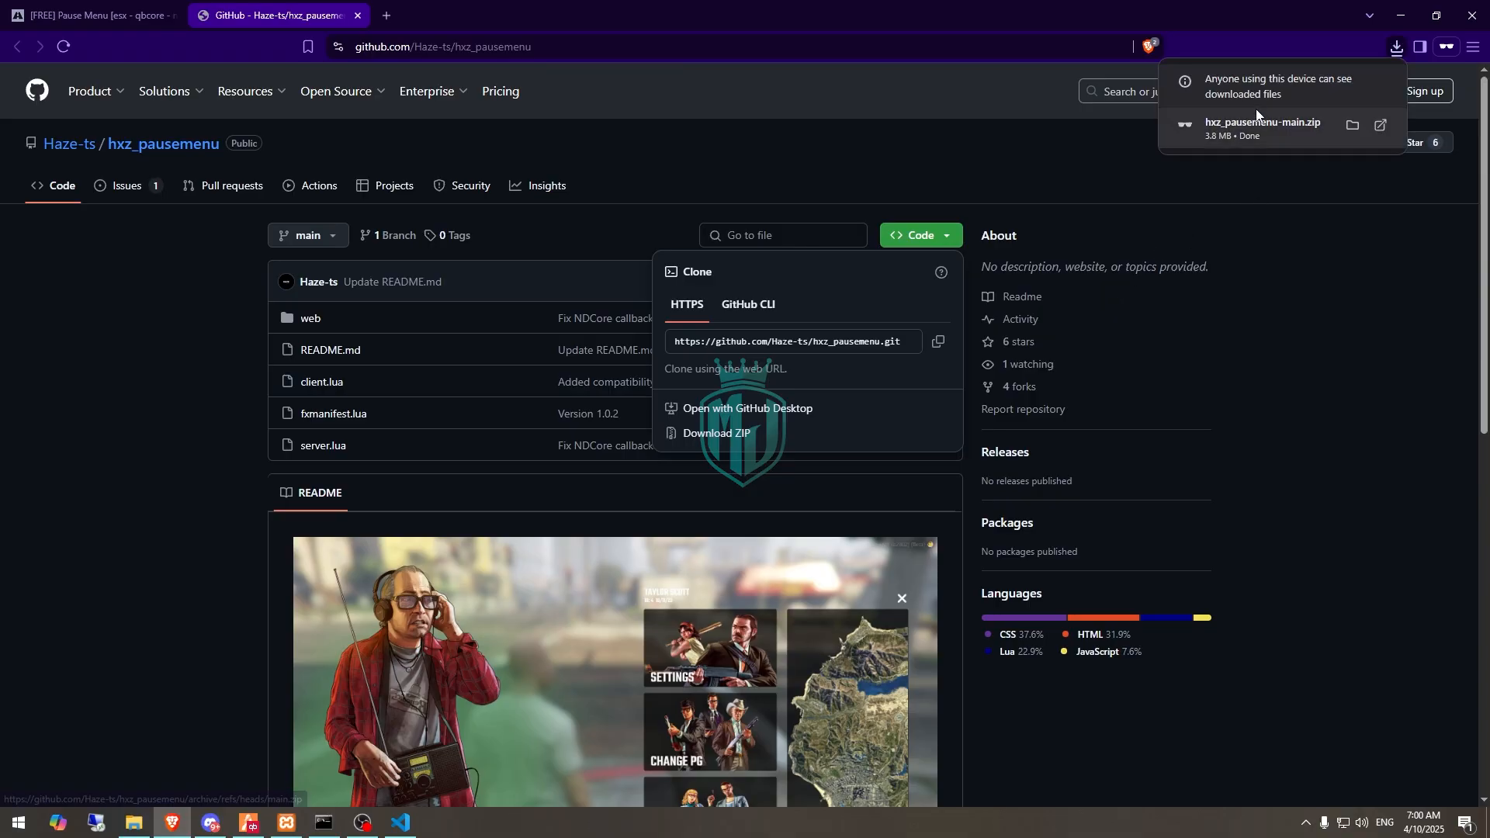
left_click(1262, 128)
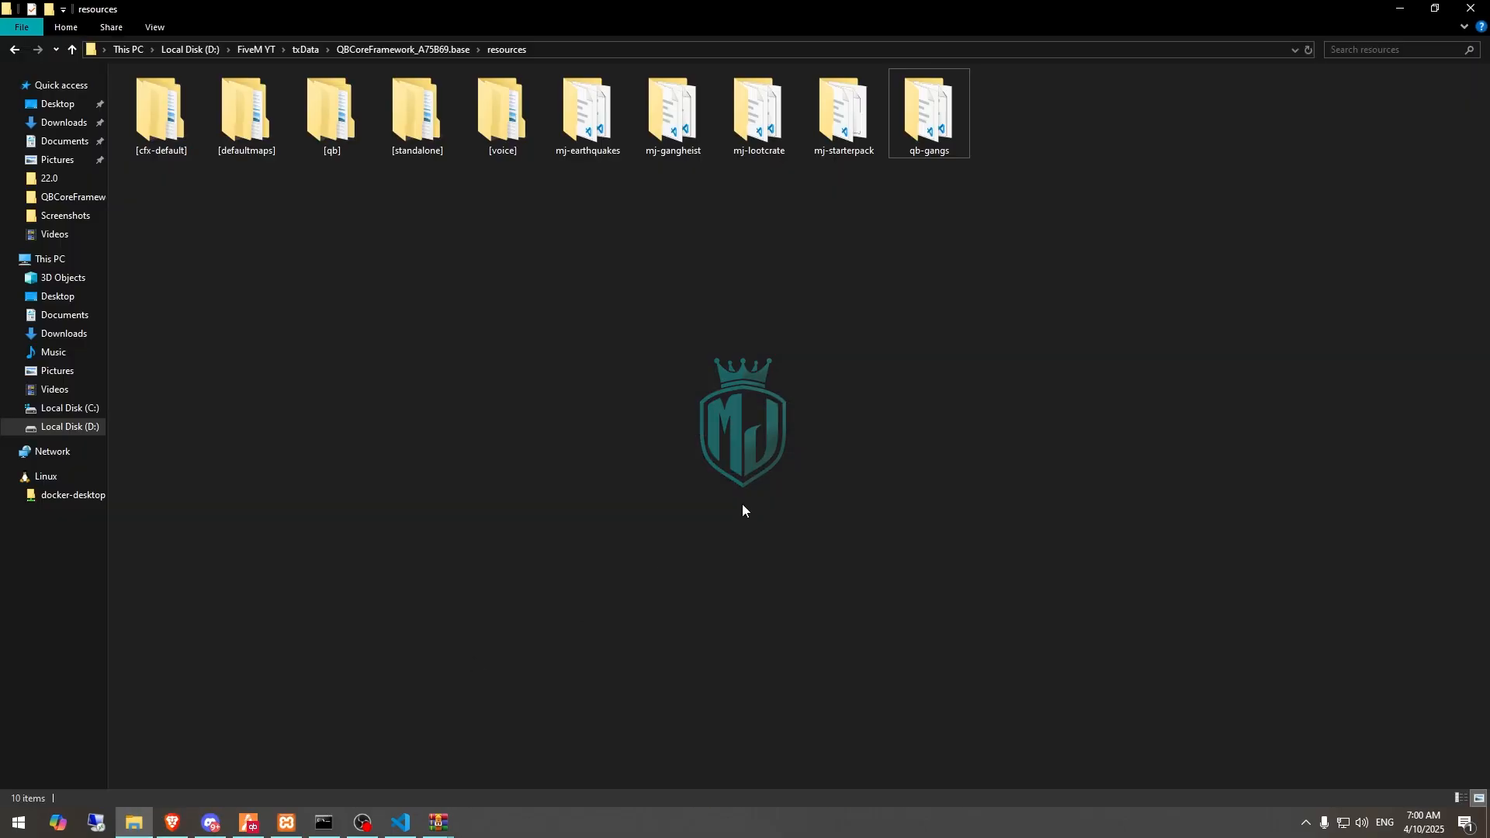
- Place the hxz_pausemenu folder in resources, review its client.lua in VS Code, and return to the folder
type("hxz_pausemenu-main")
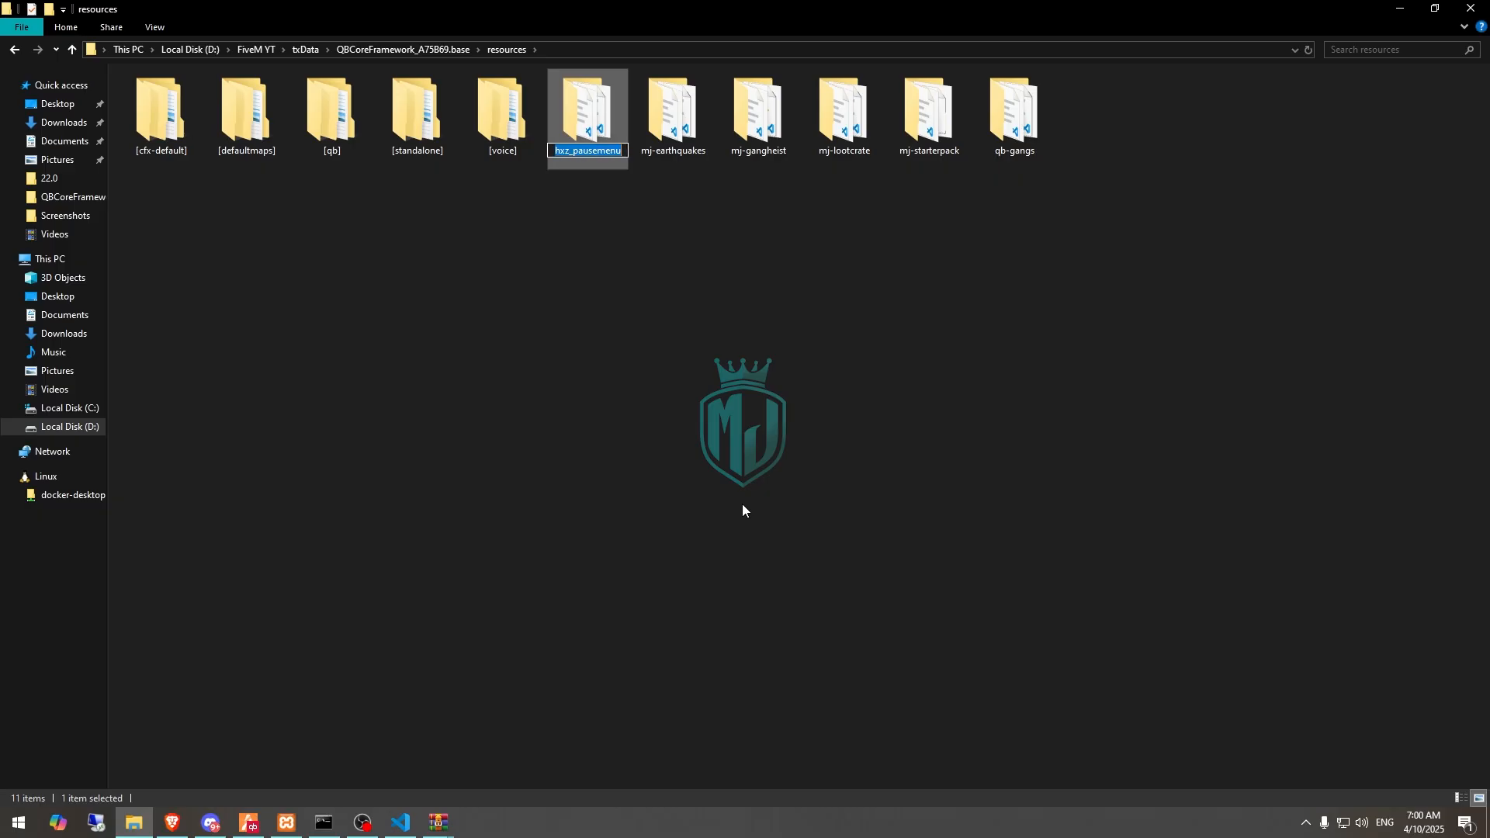
double_click(587, 107)
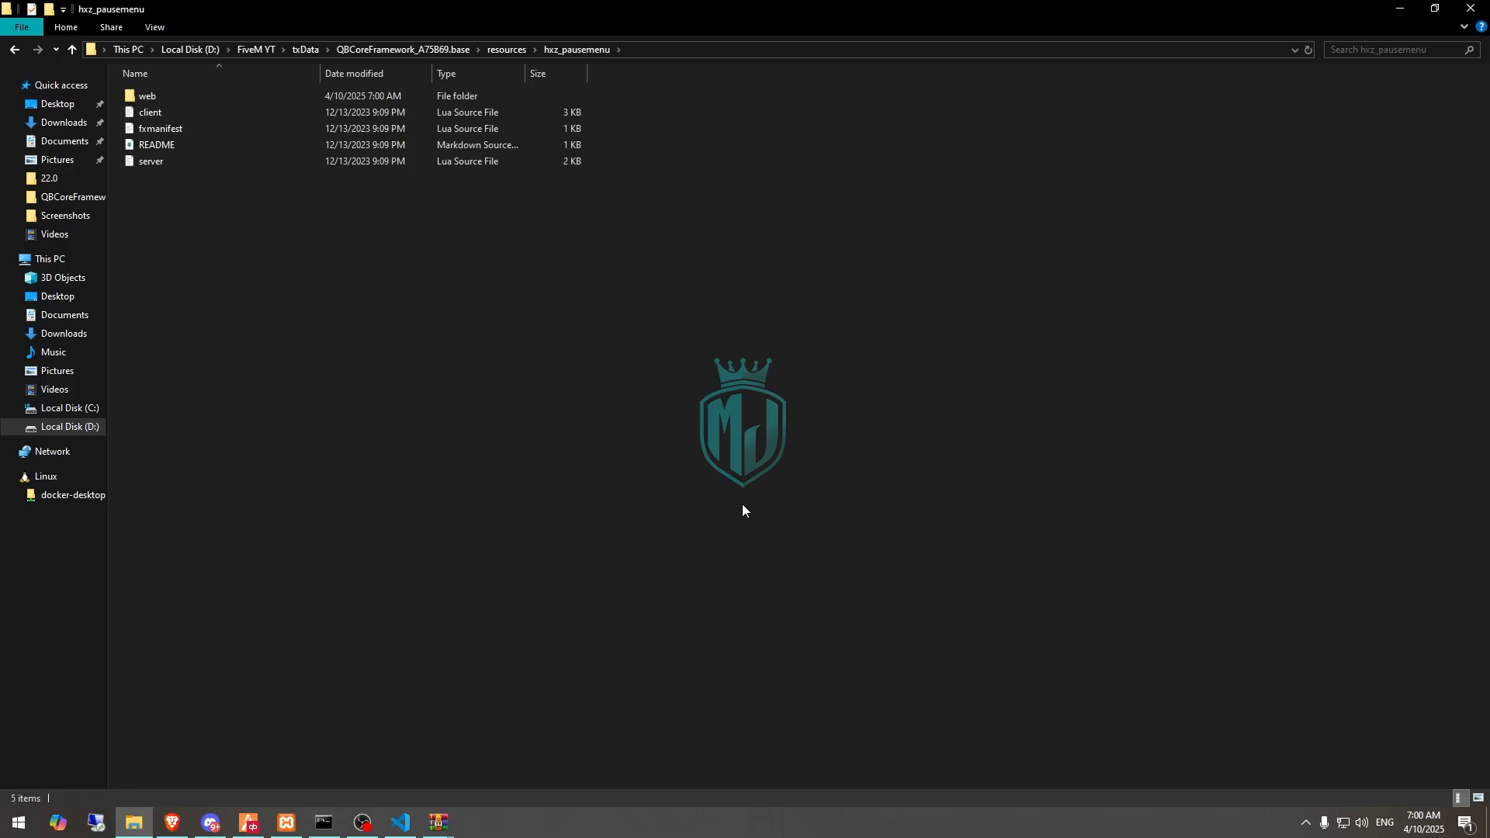
left_click(398, 828)
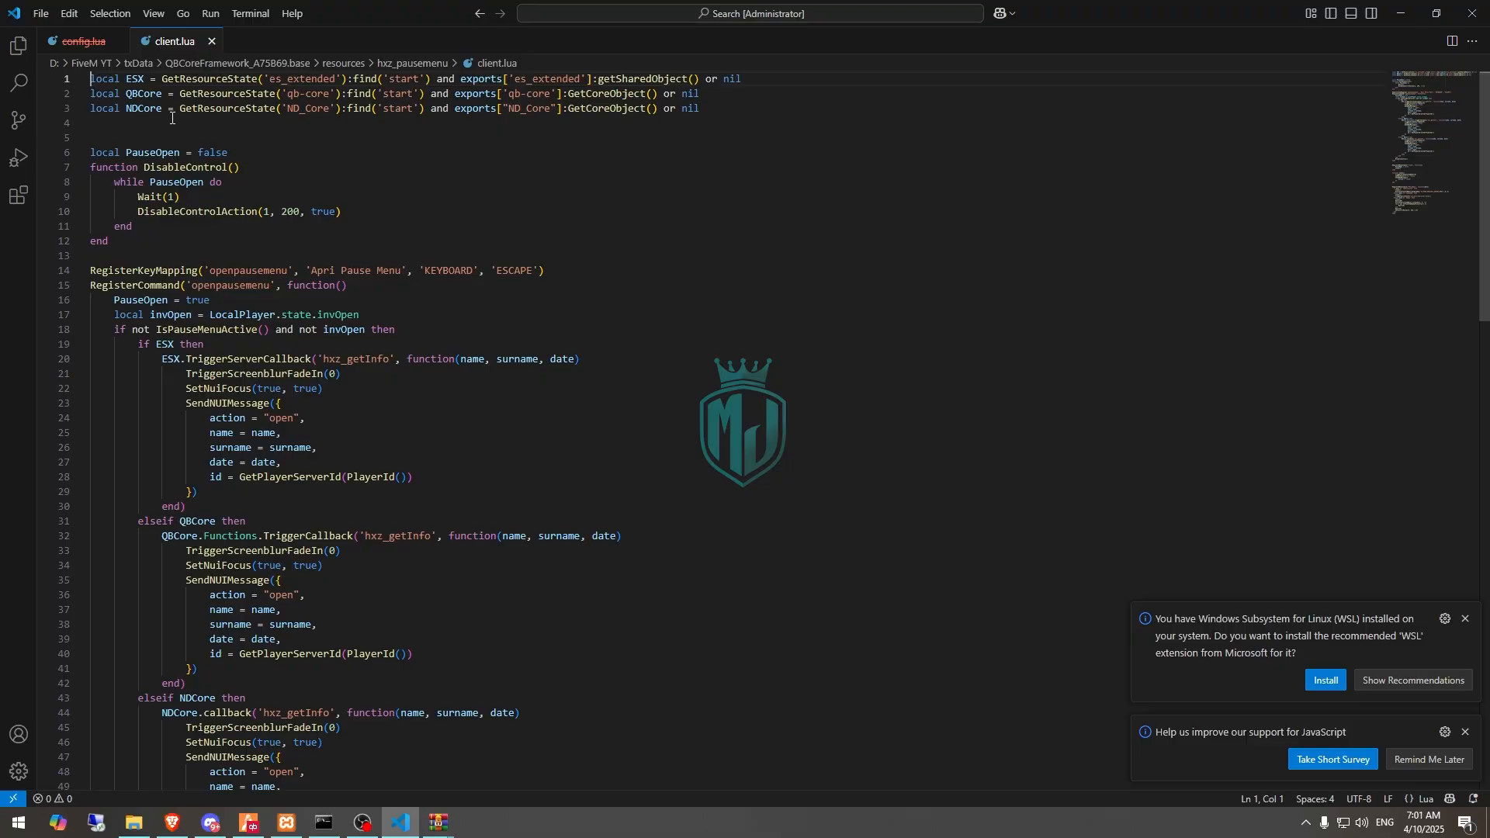
left_click(133, 829)
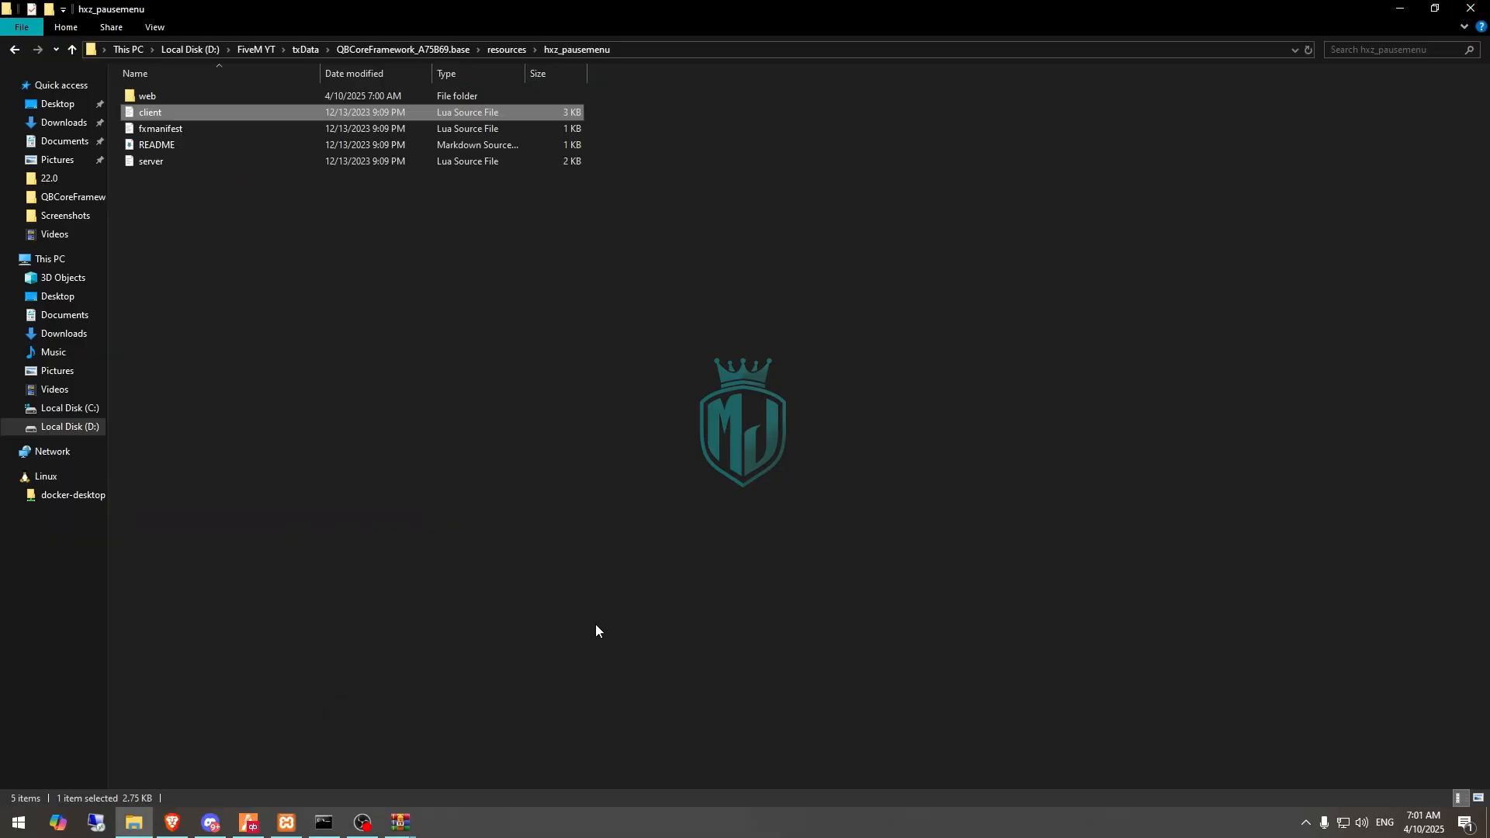
mouse_move(190, 813)
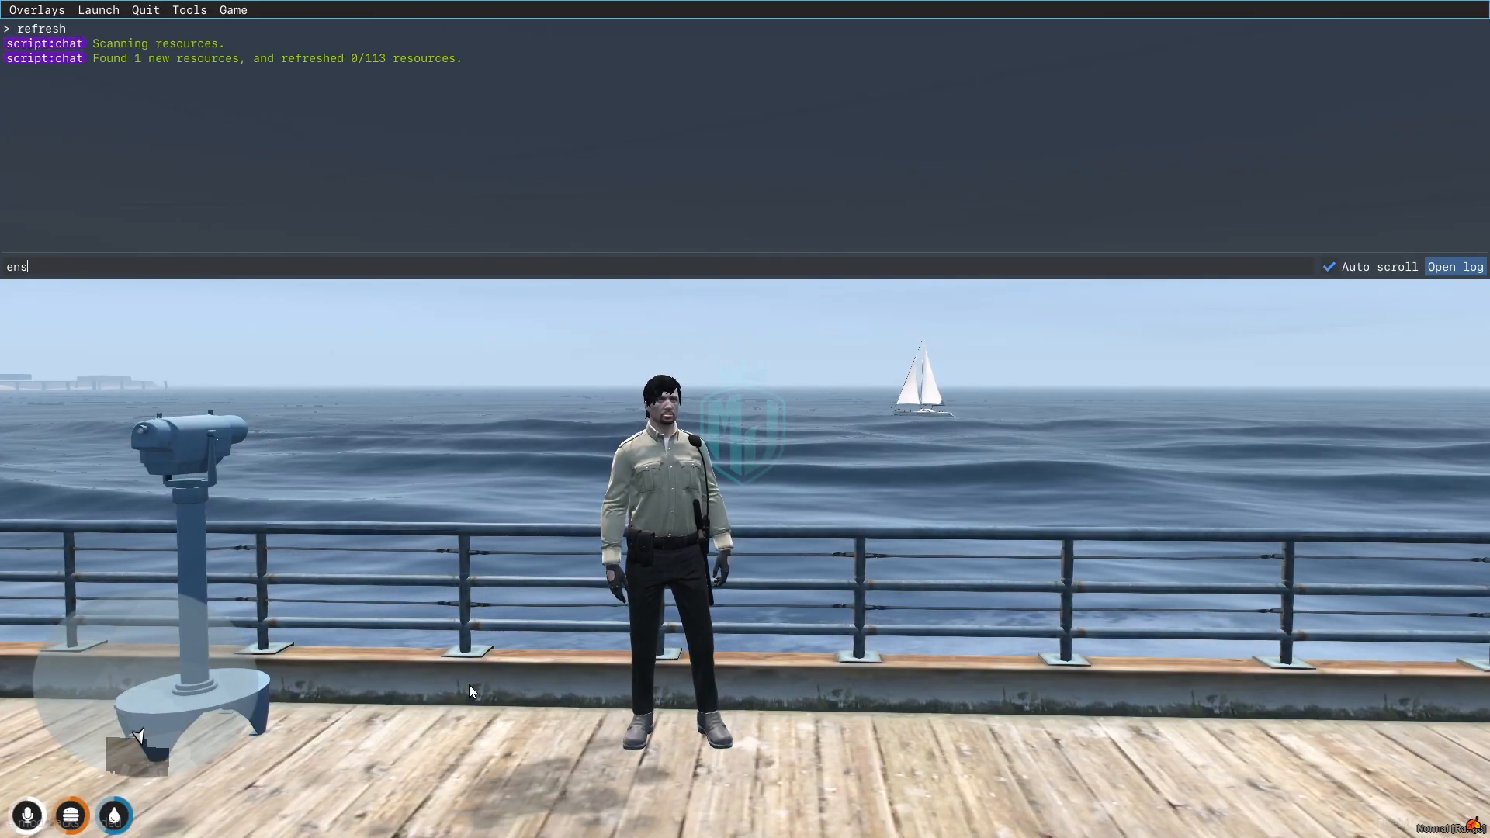
- Run 'ensure hxz_pausemenu' in the F8 console to start the new resource
key("enter")
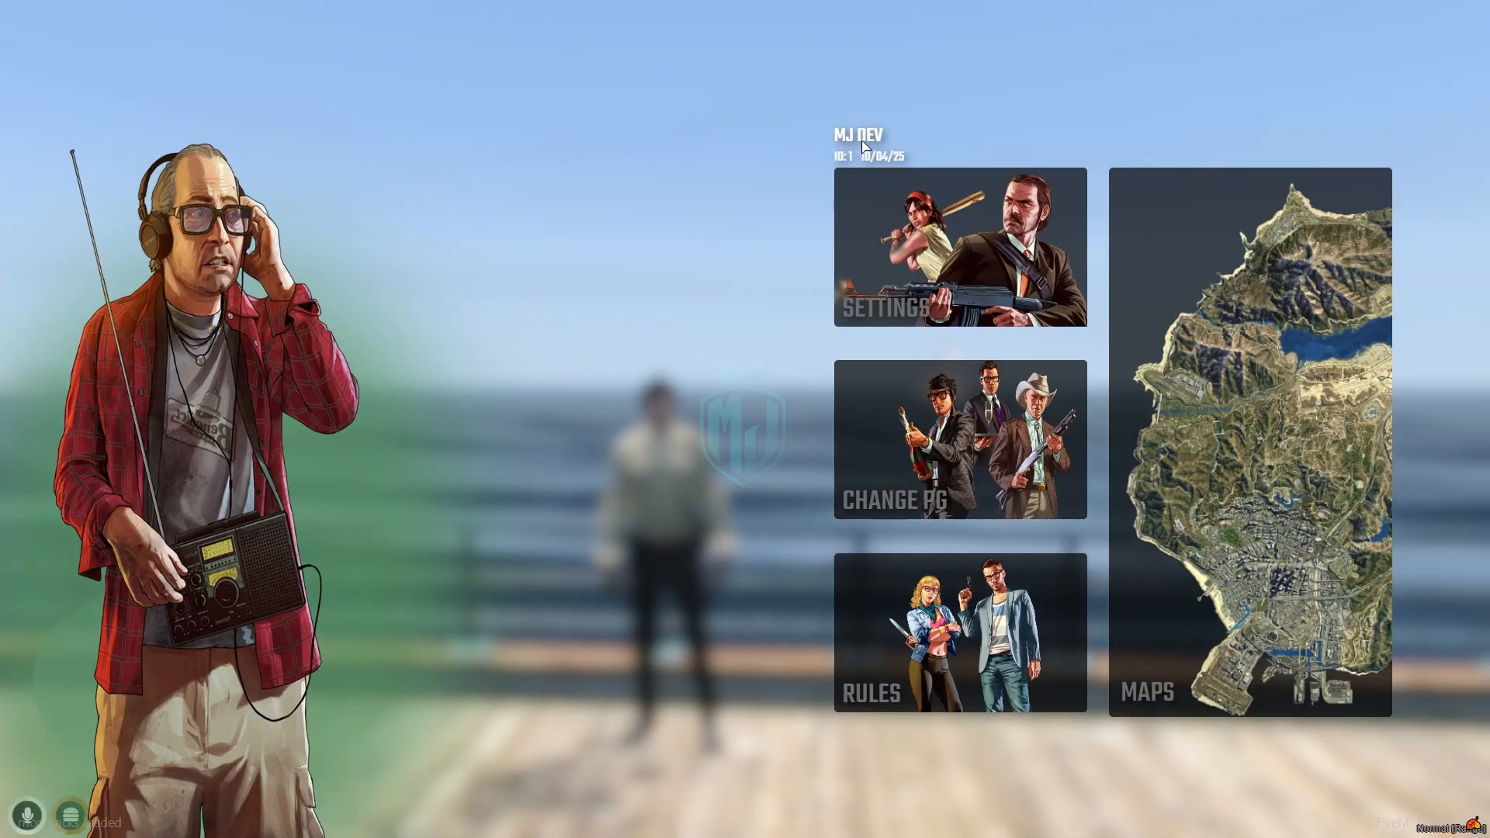
mouse_move(918, 170)
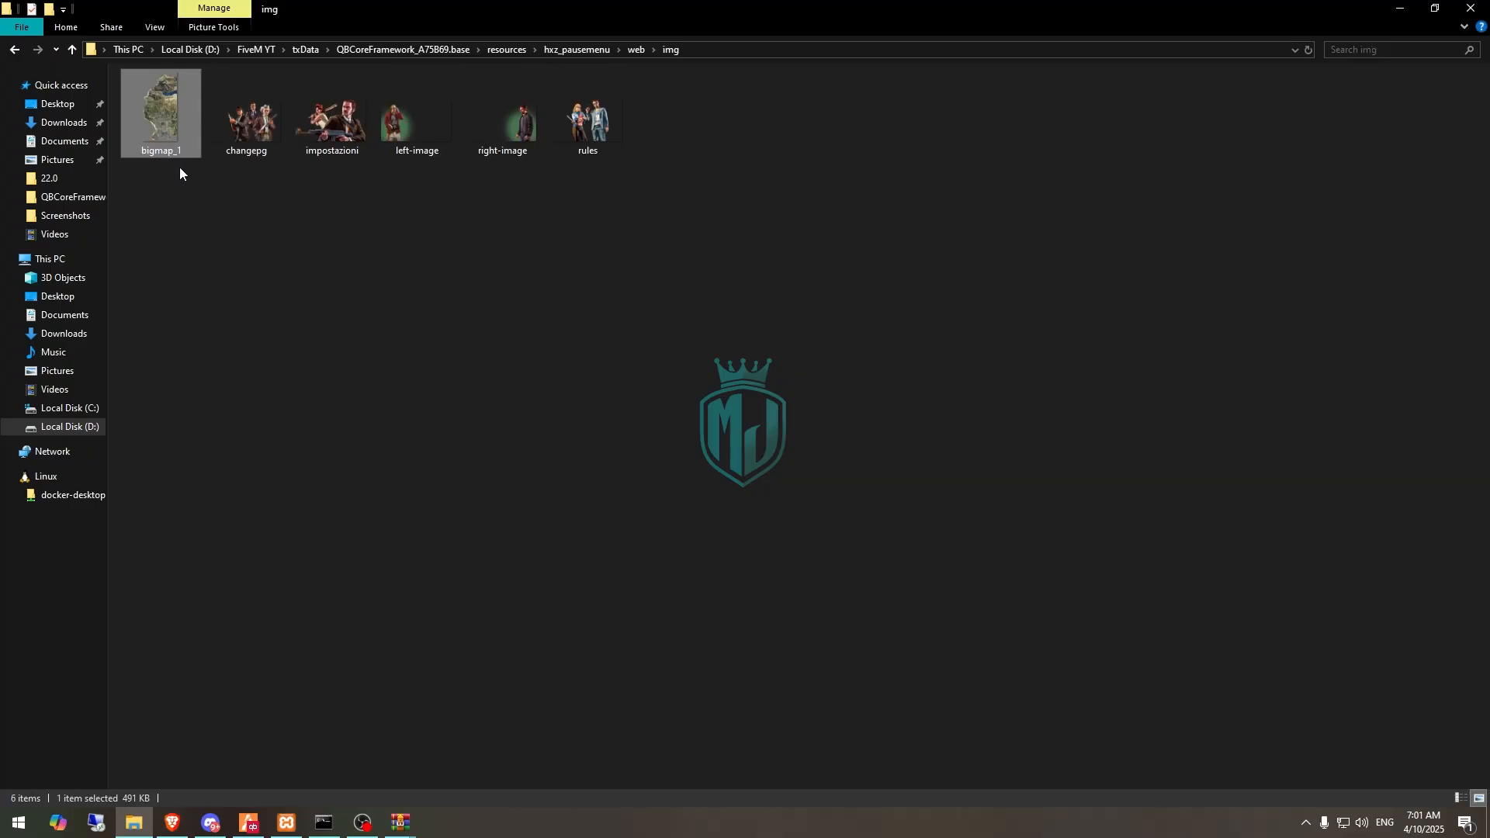
- Look through the web/img tile images, compare with the in-game menu, and return to Explorer
left_click(245, 115)
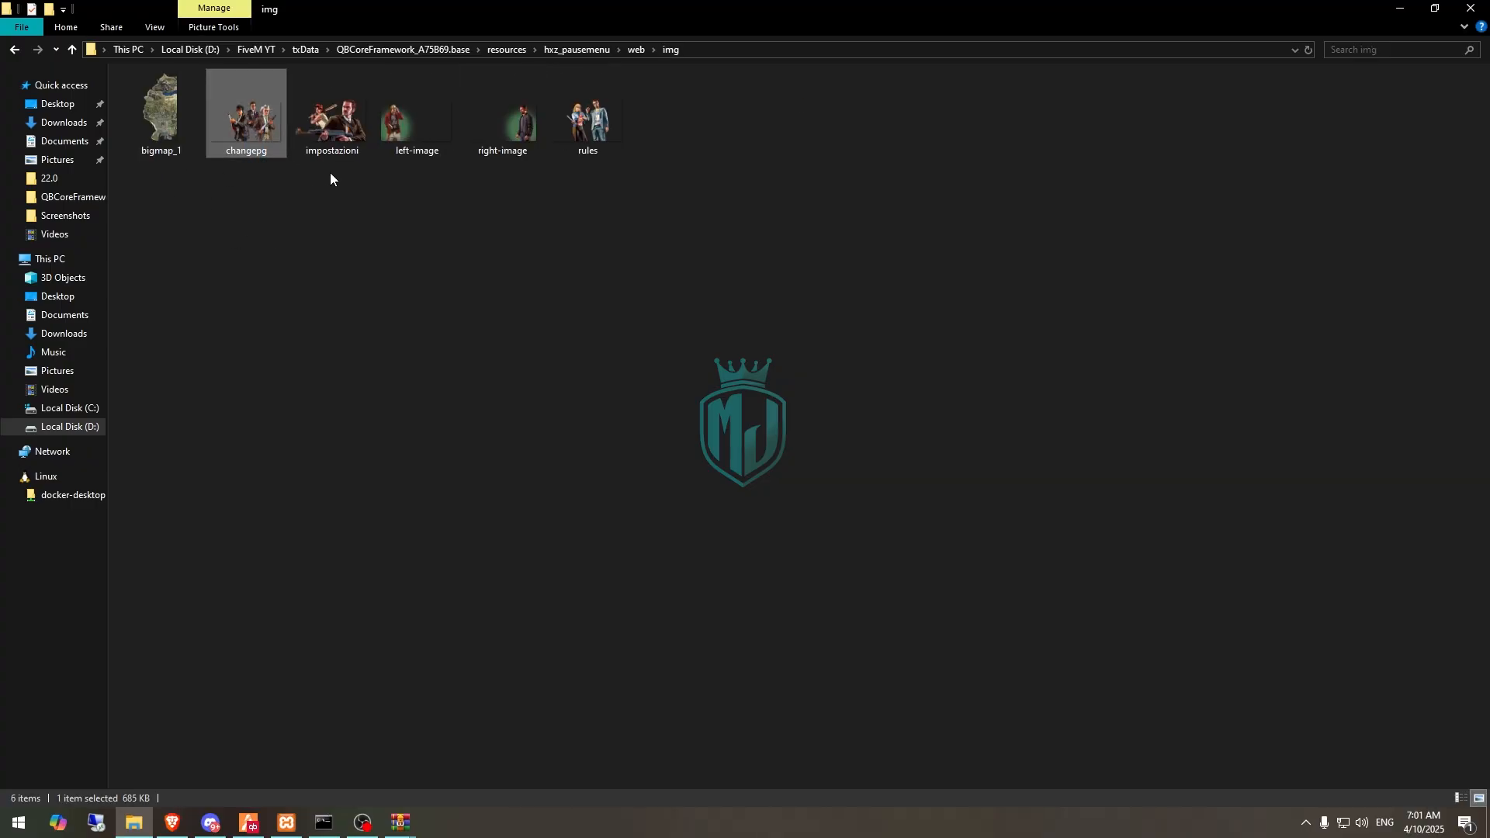
left_click(415, 114)
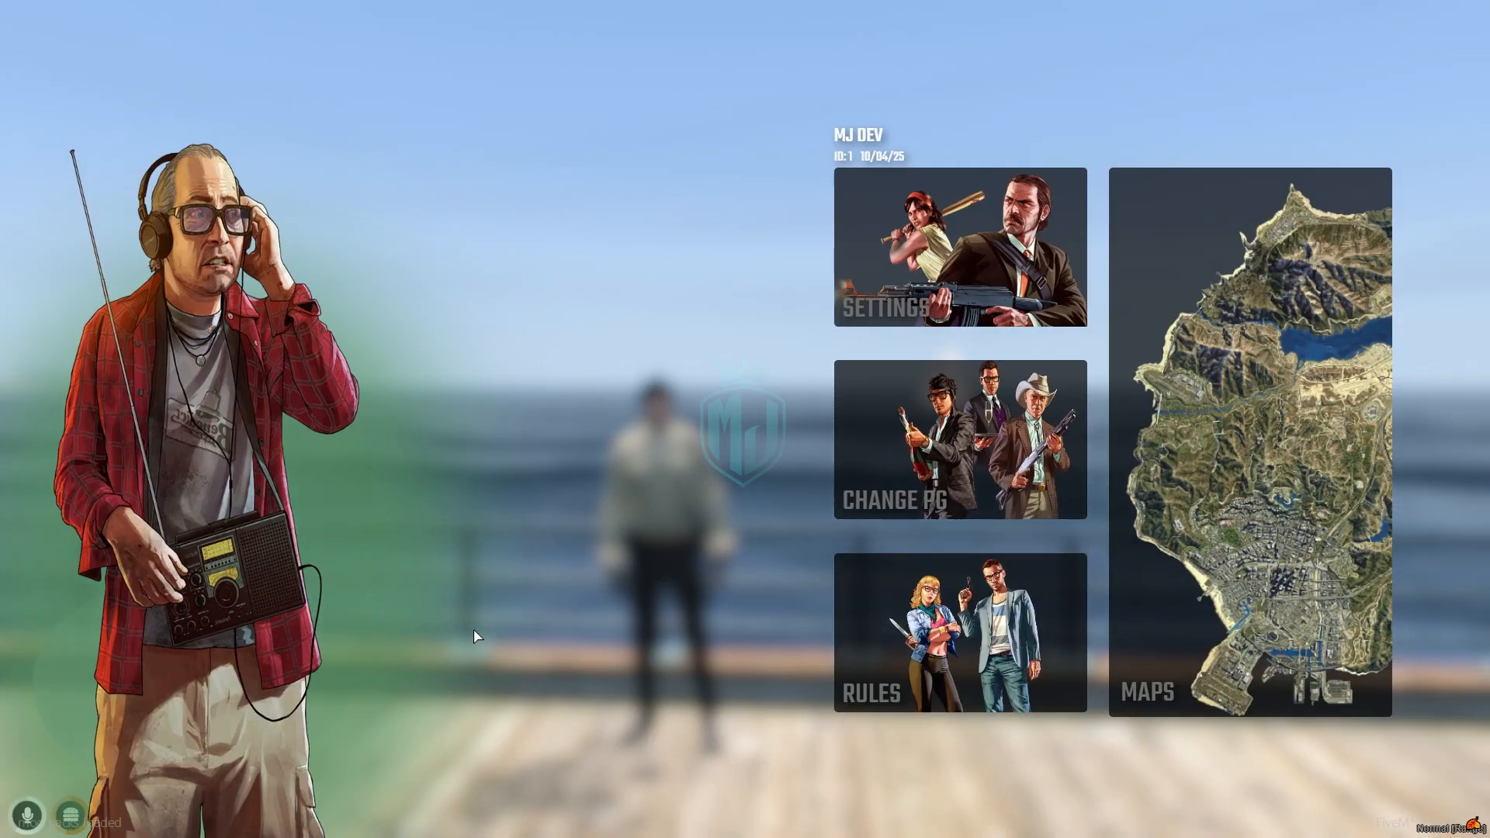
left_click(17, 821)
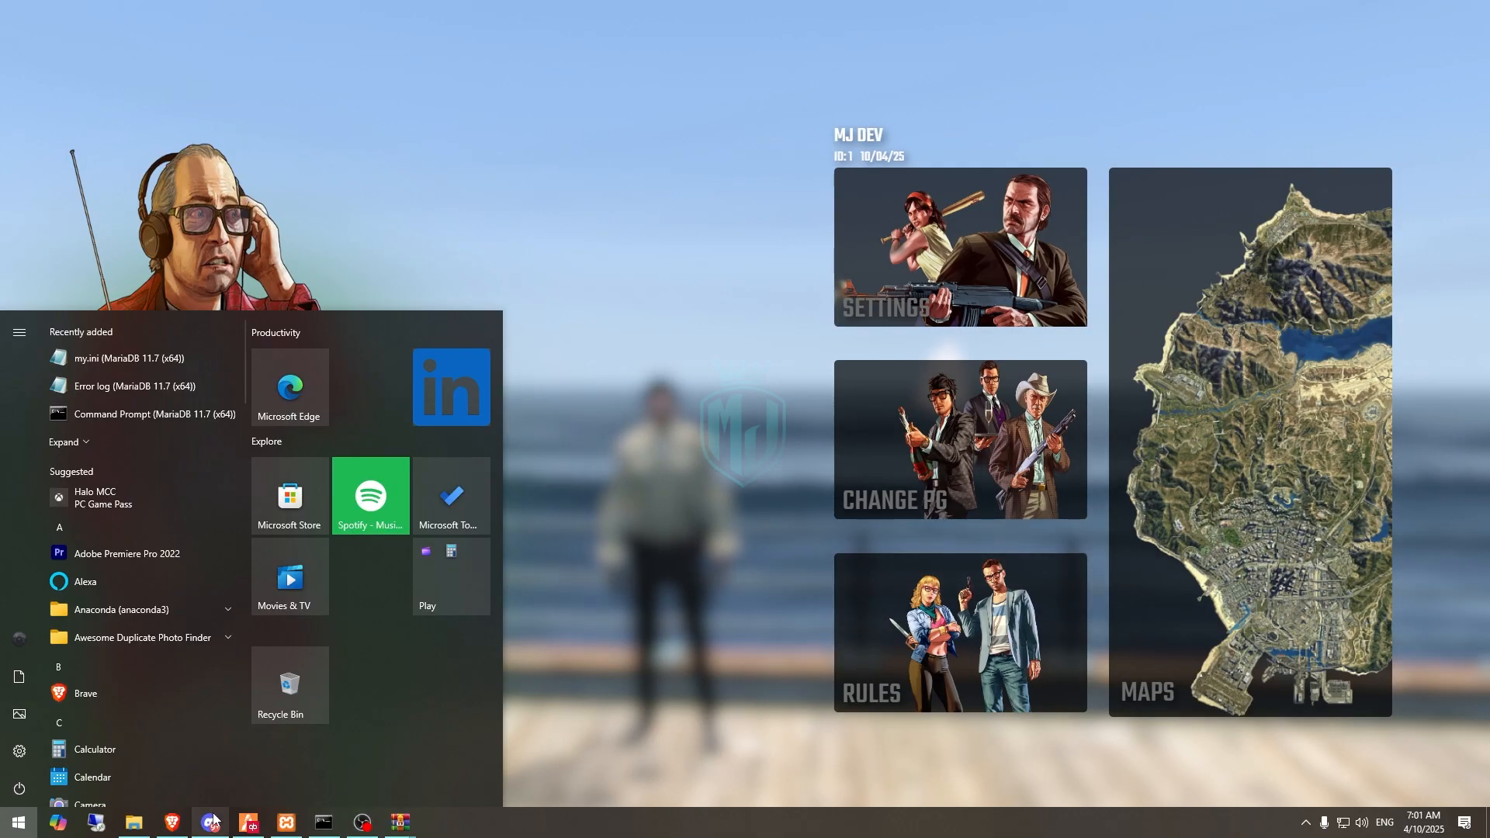
left_click(132, 821)
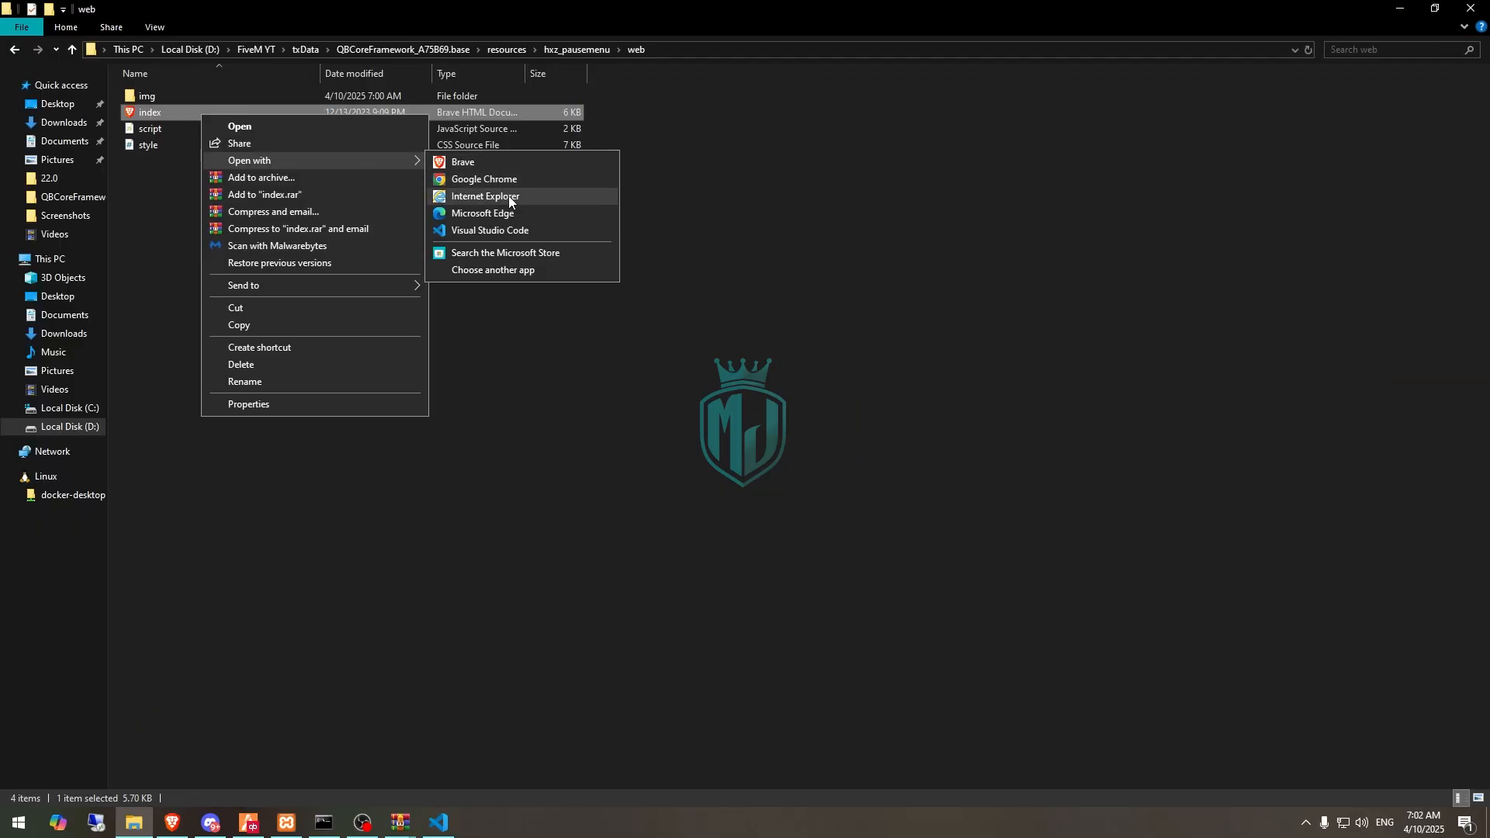
- Open the pause menu's index.html in Visual Studio Code at the server rules section
left_click(489, 231)
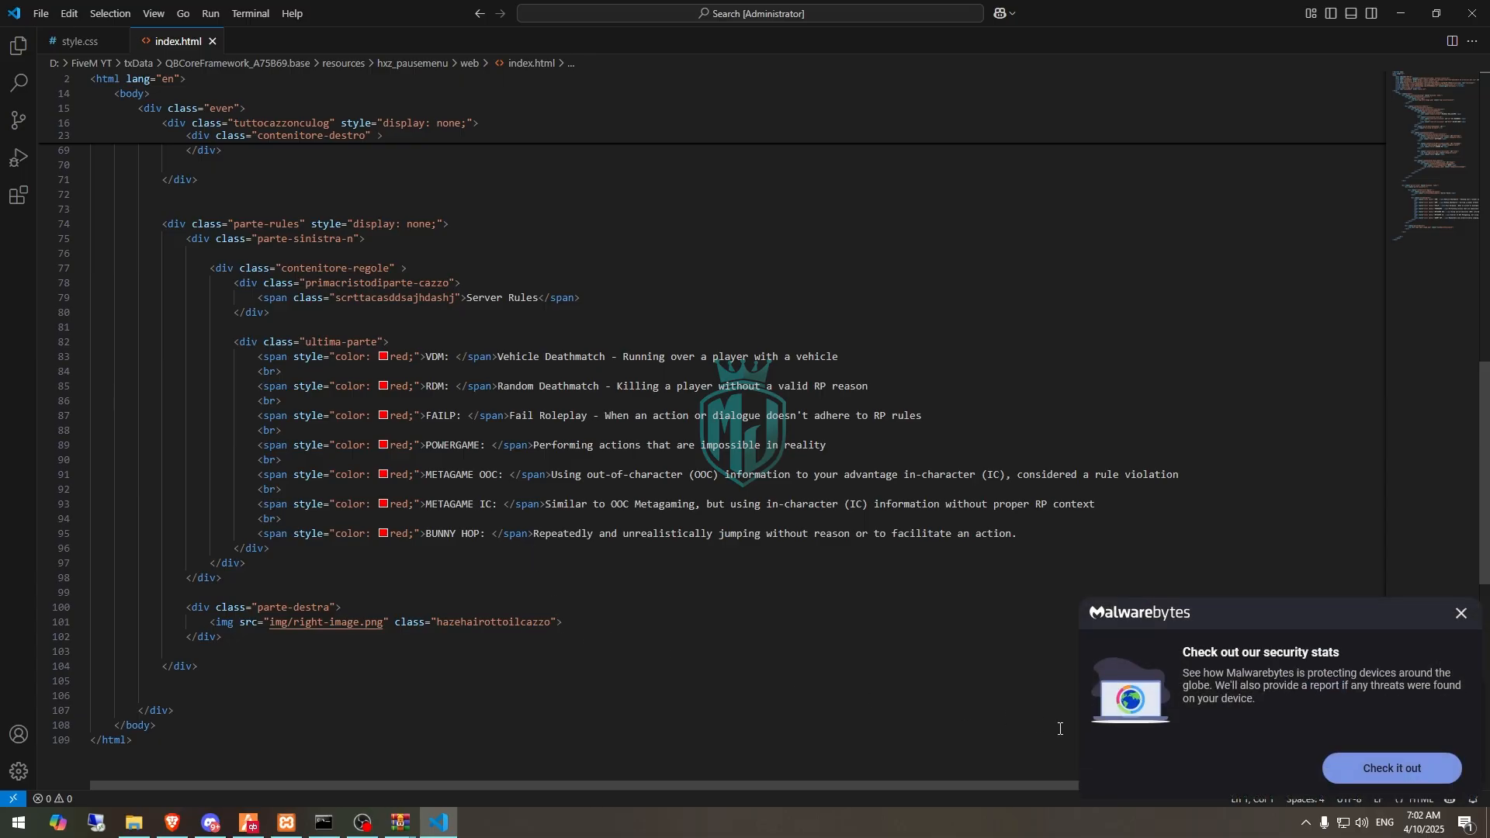
mouse_move(520, 546)
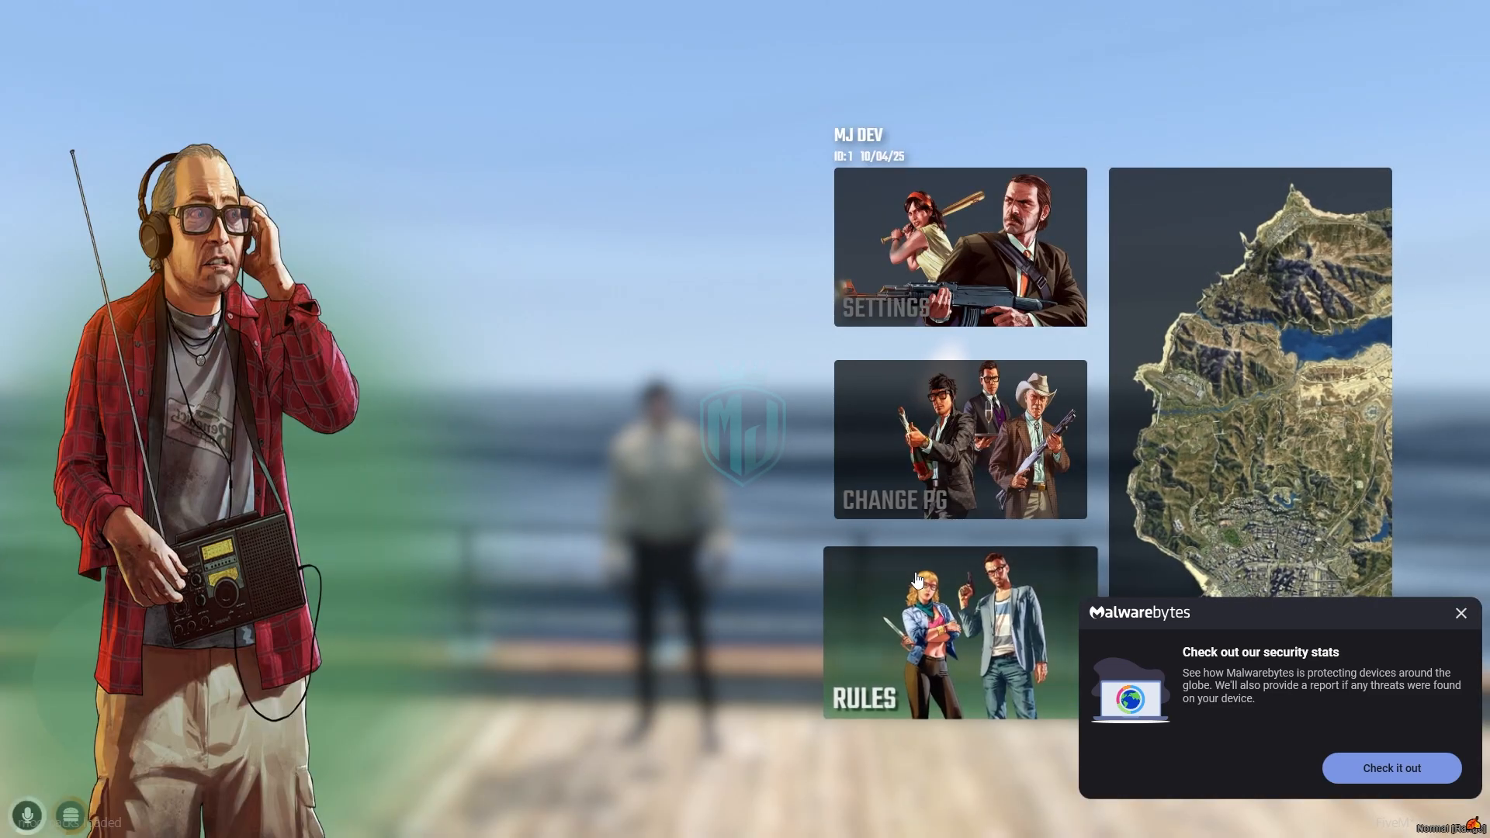
- Select the RULES tile in the in-game pause menu to show the Server Rules page
left_click(949, 634)
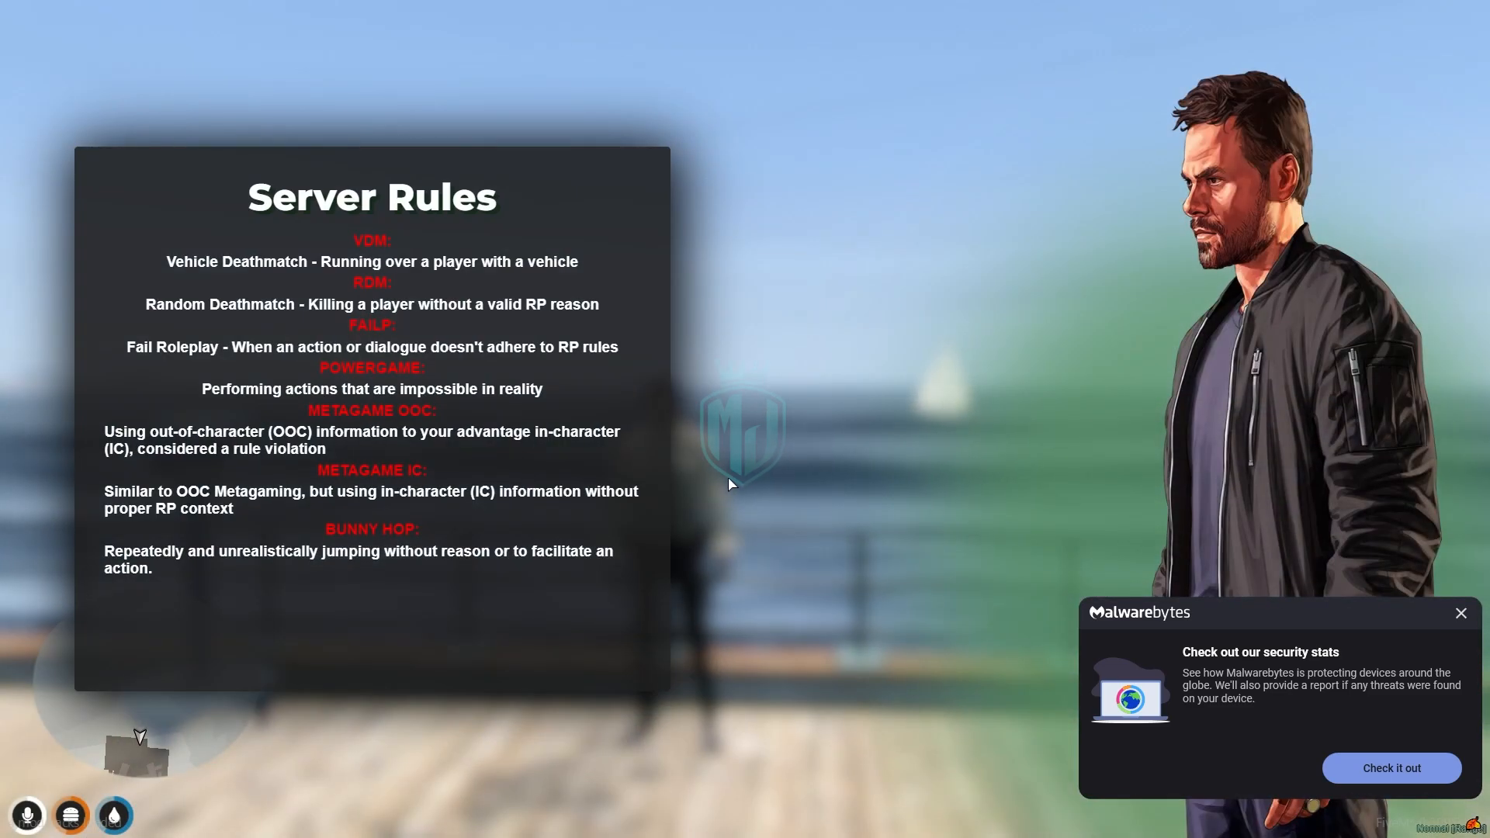